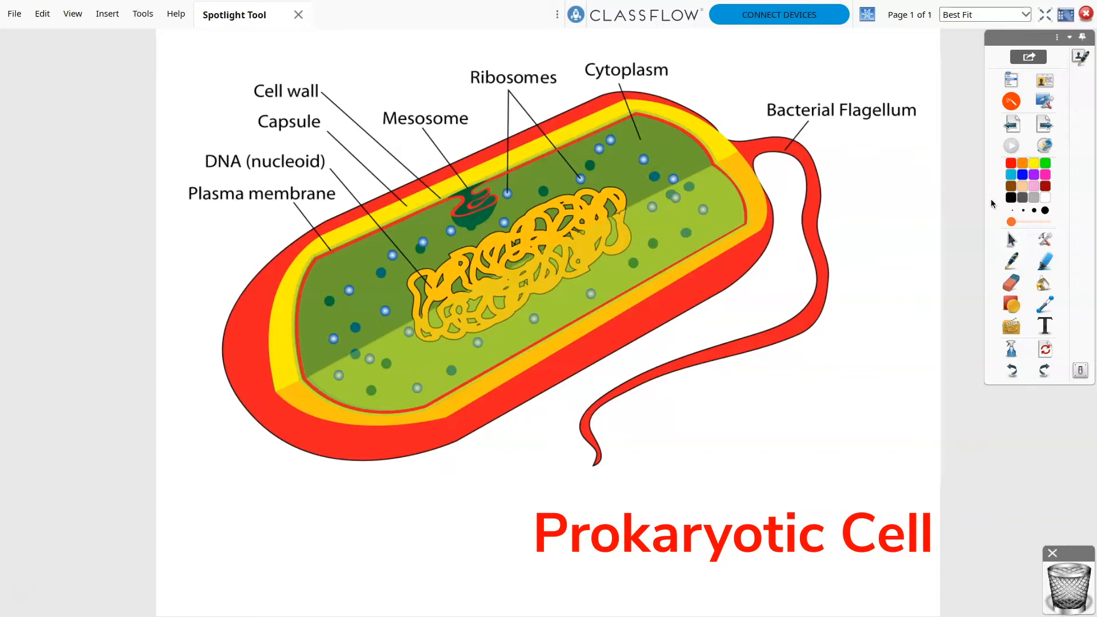
{"action": "mouse_move", "coordinate": [1045, 240]}
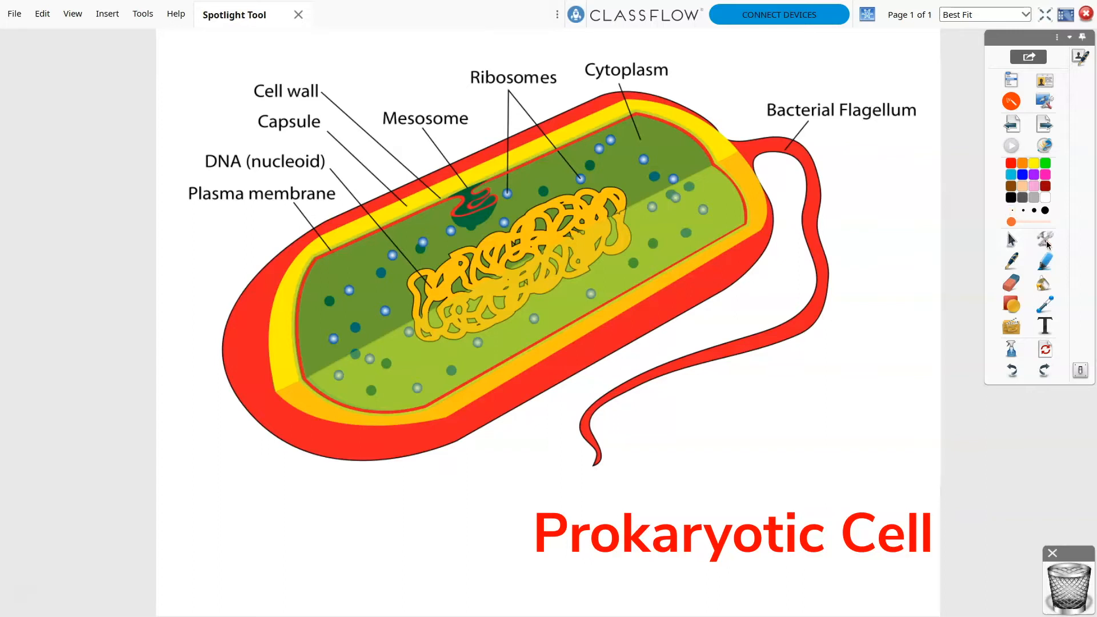
Show the Spotlight submenu listing circular, square, solid circular and solid square variants
{"action": "left_click", "coordinate": [1045, 238]}
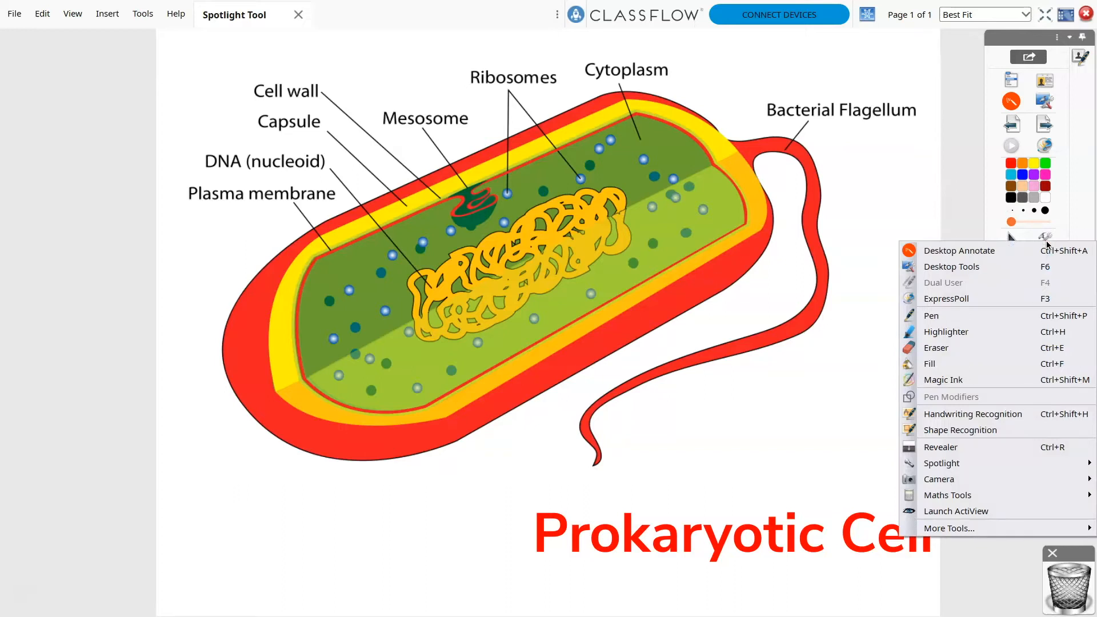
{"action": "mouse_move", "coordinate": [941, 463]}
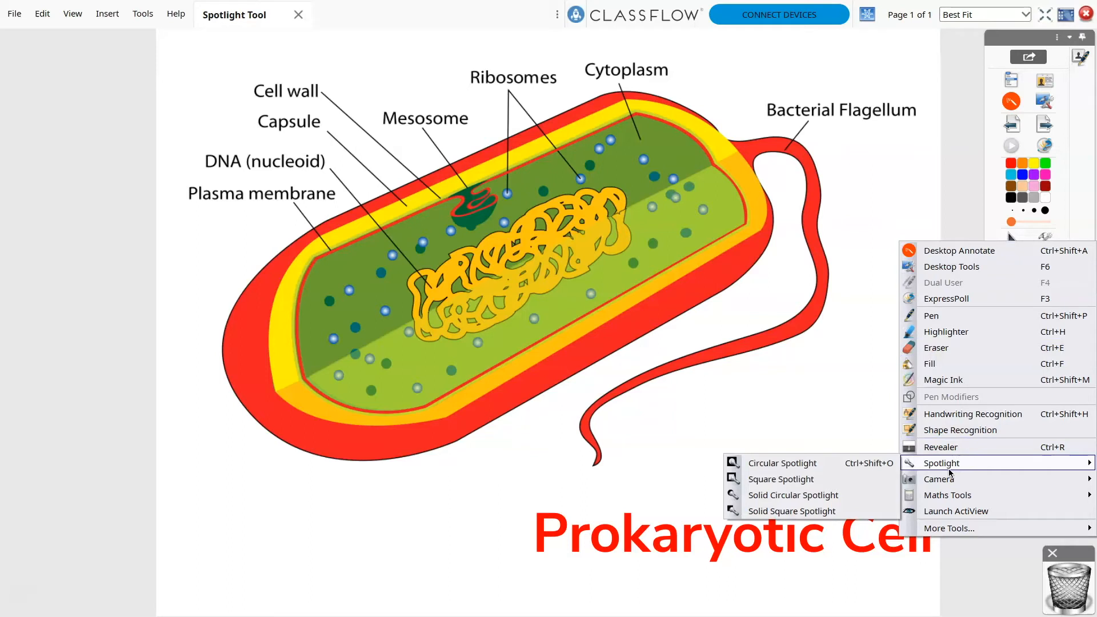
{"action": "mouse_move", "coordinate": [947, 474]}
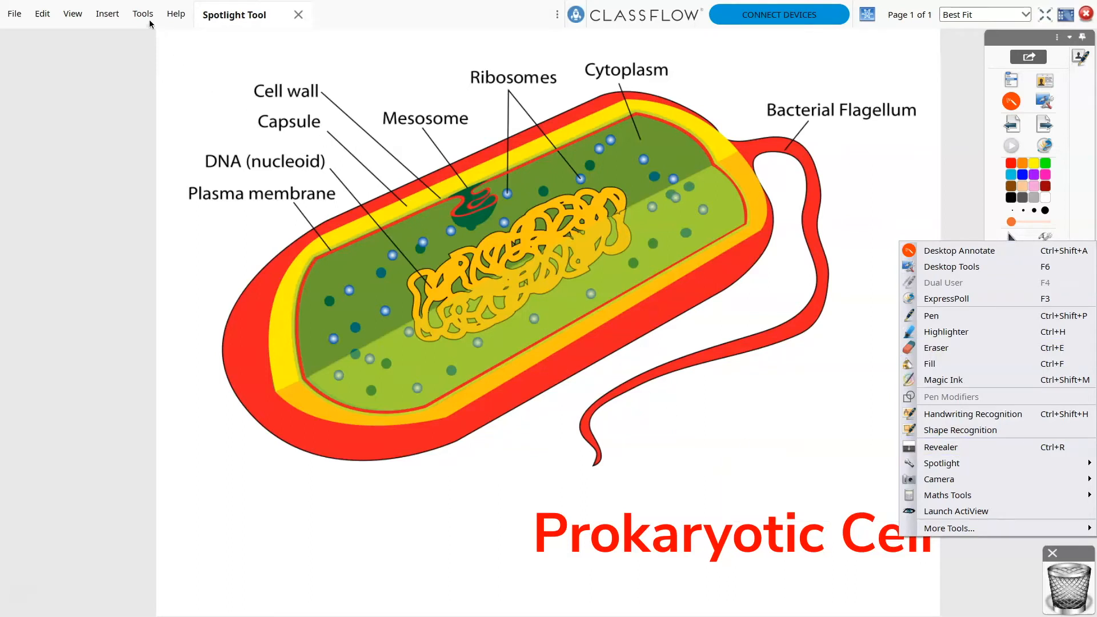
{"action": "left_click", "coordinate": [143, 13]}
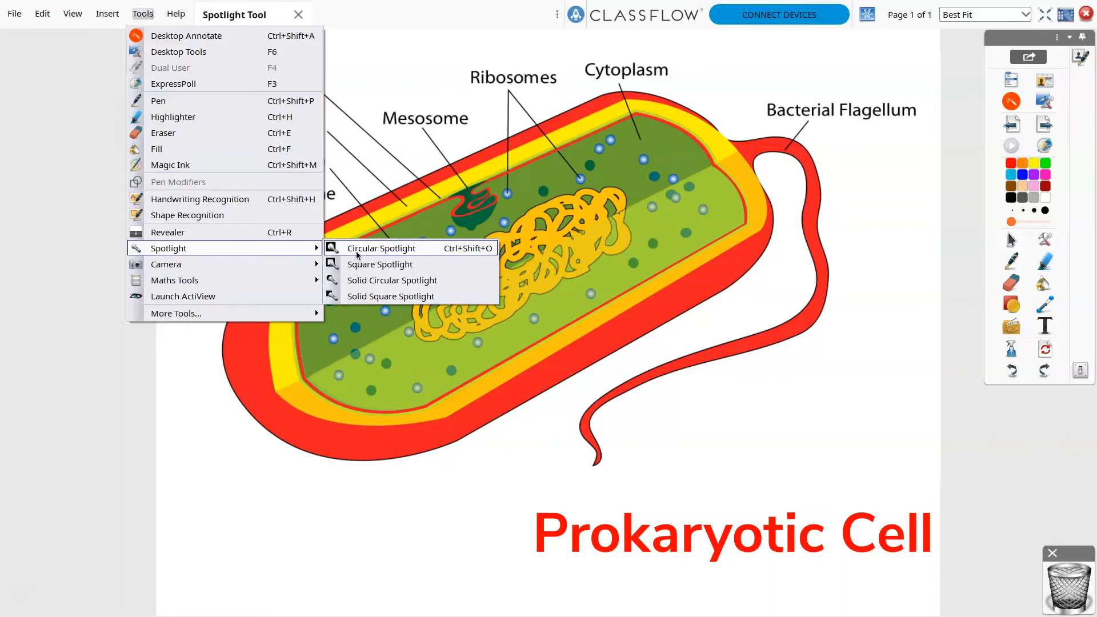
Start a circular spotlight and move it over the Mesosome label
{"action": "left_click", "coordinate": [381, 247]}
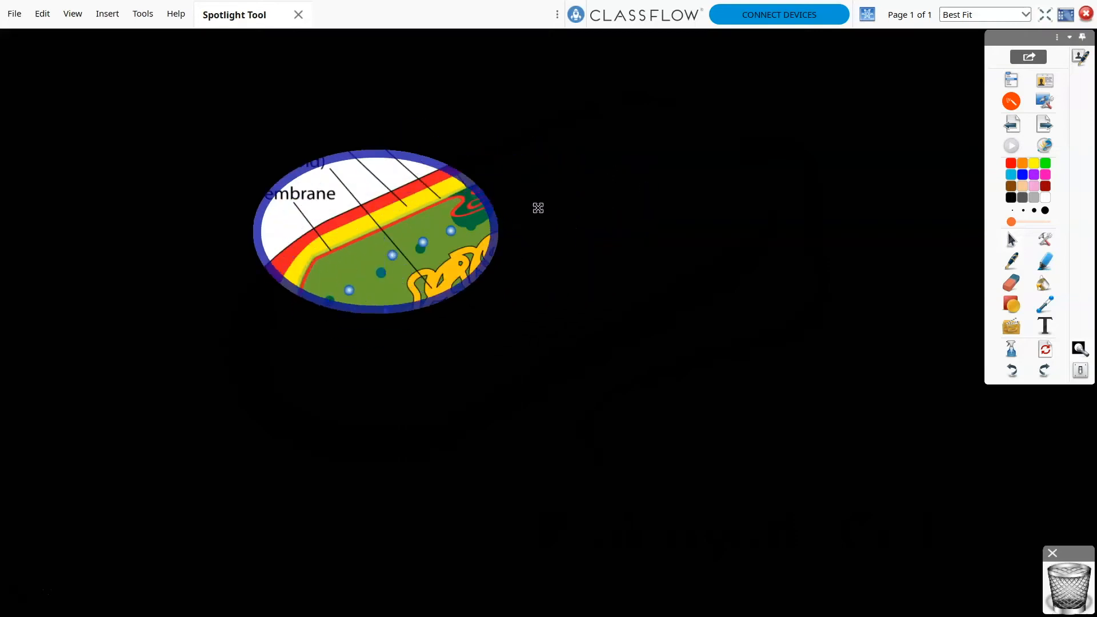
{"action": "left_click_drag", "start_coordinate": [376, 230], "coordinate": [620, 185]}
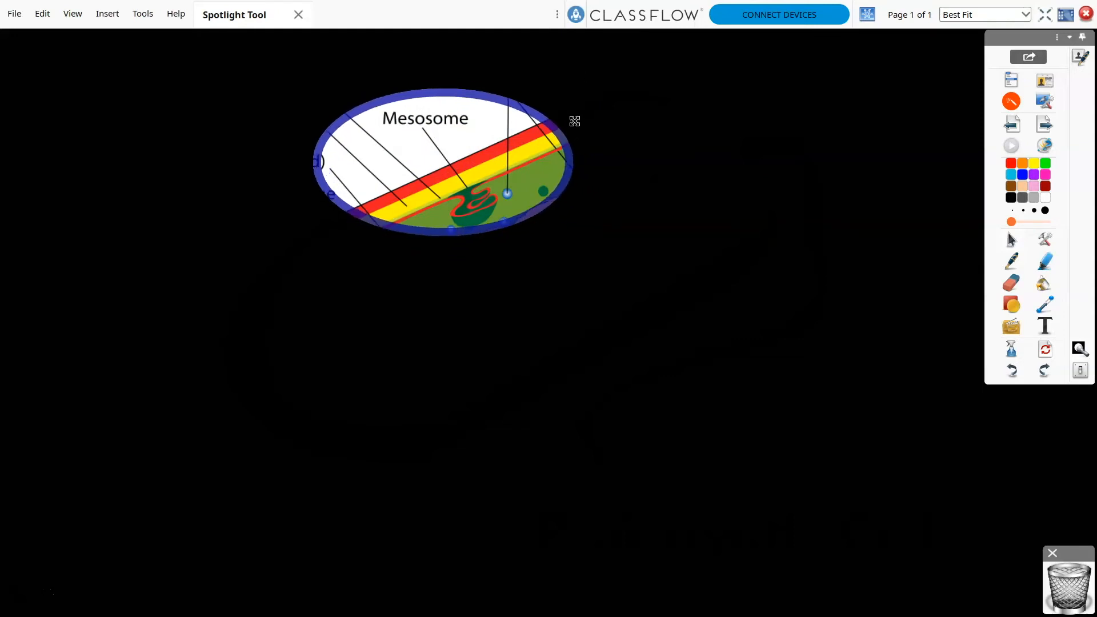
Switch the spotlight to a square shape and take a snapshot of the Mesosome area
{"action": "left_click", "coordinate": [573, 82]}
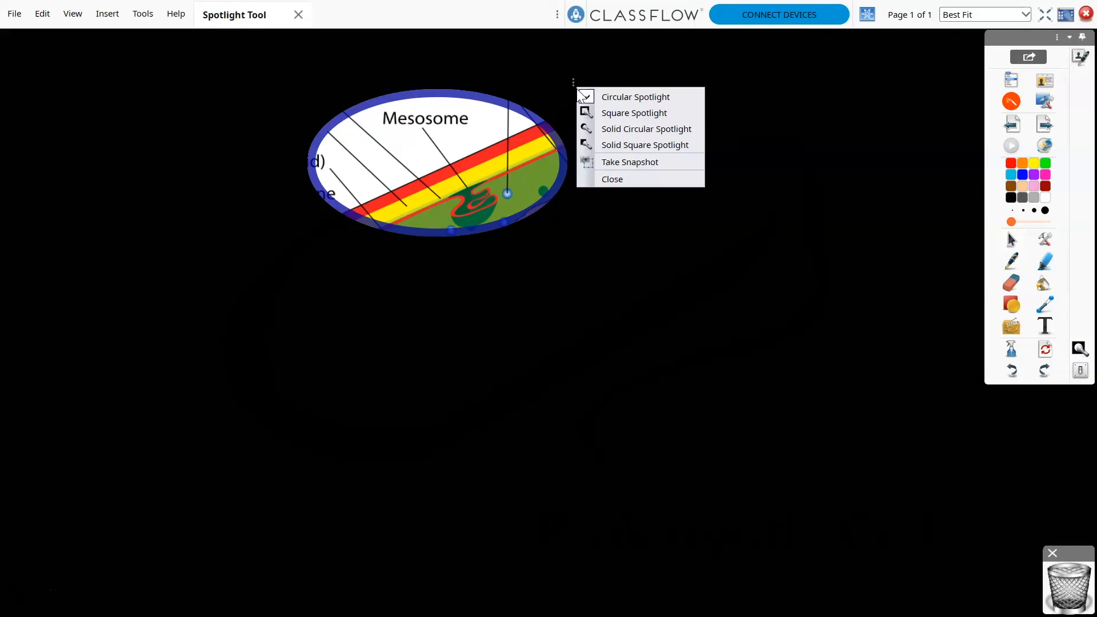
{"action": "left_click", "coordinate": [633, 113]}
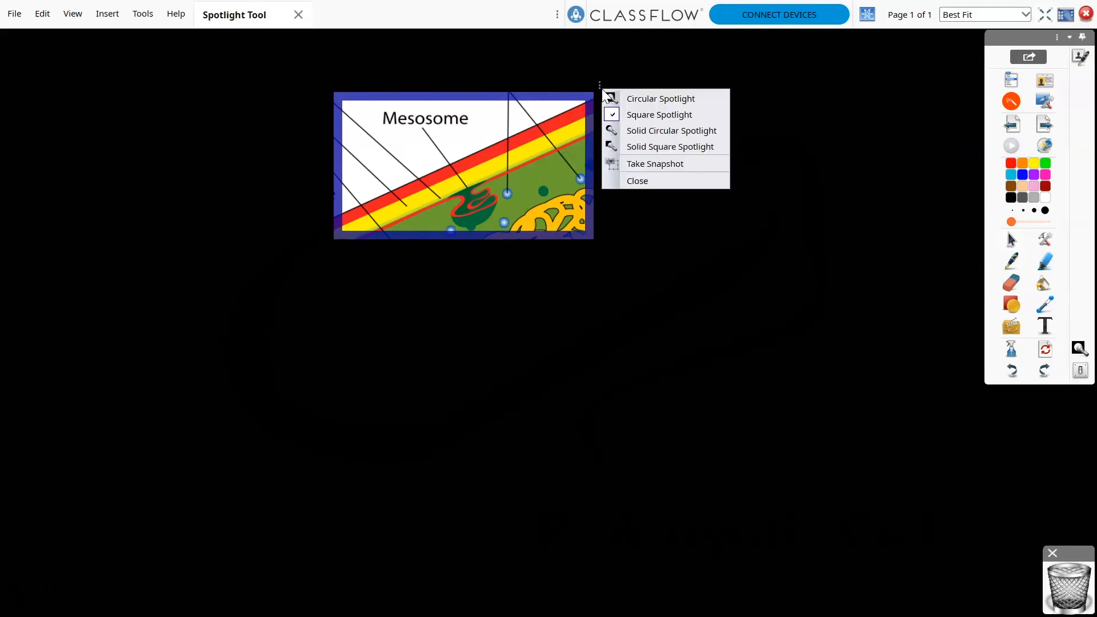
{"action": "left_click", "coordinate": [654, 163]}
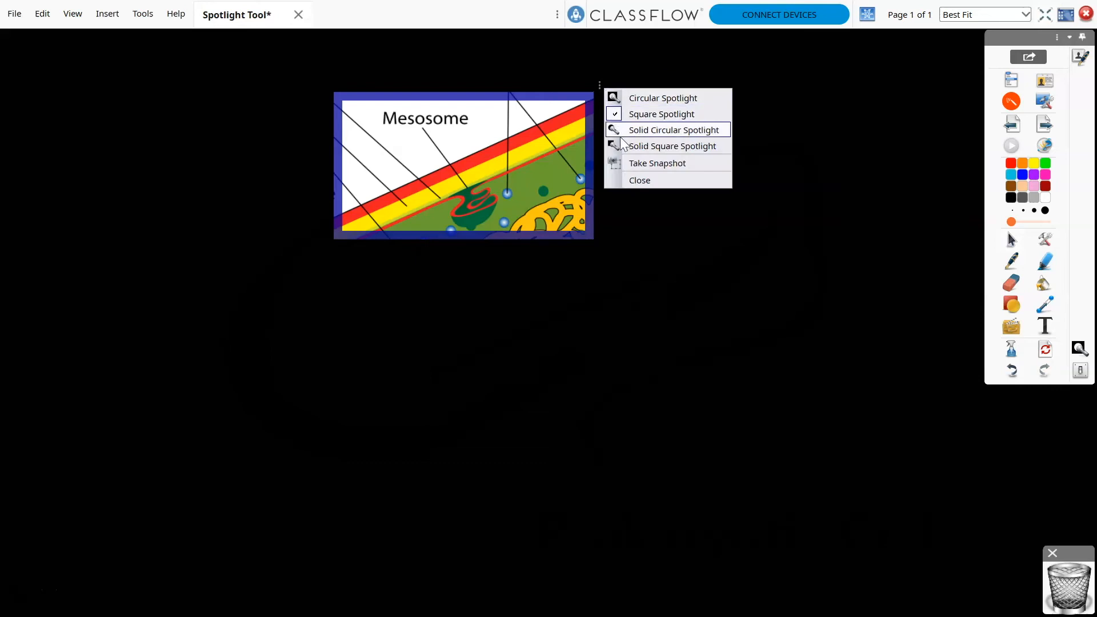
{"action": "mouse_move", "coordinate": [638, 184]}
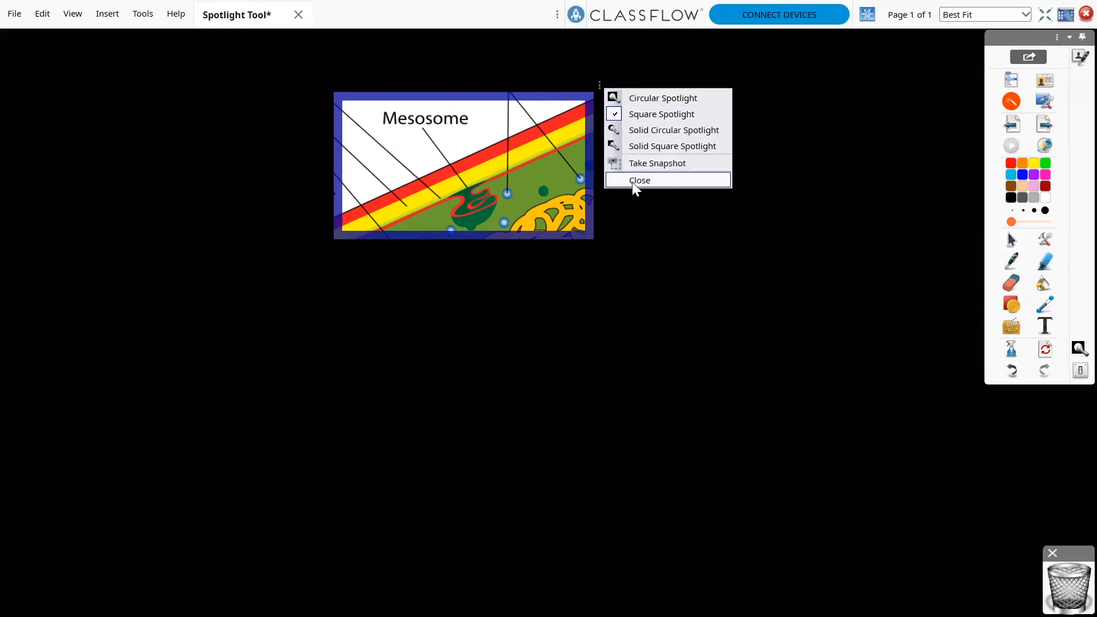
Close the spotlight and drag the Mesosome snapshot to the diagram's lower right
{"action": "left_click", "coordinate": [639, 180]}
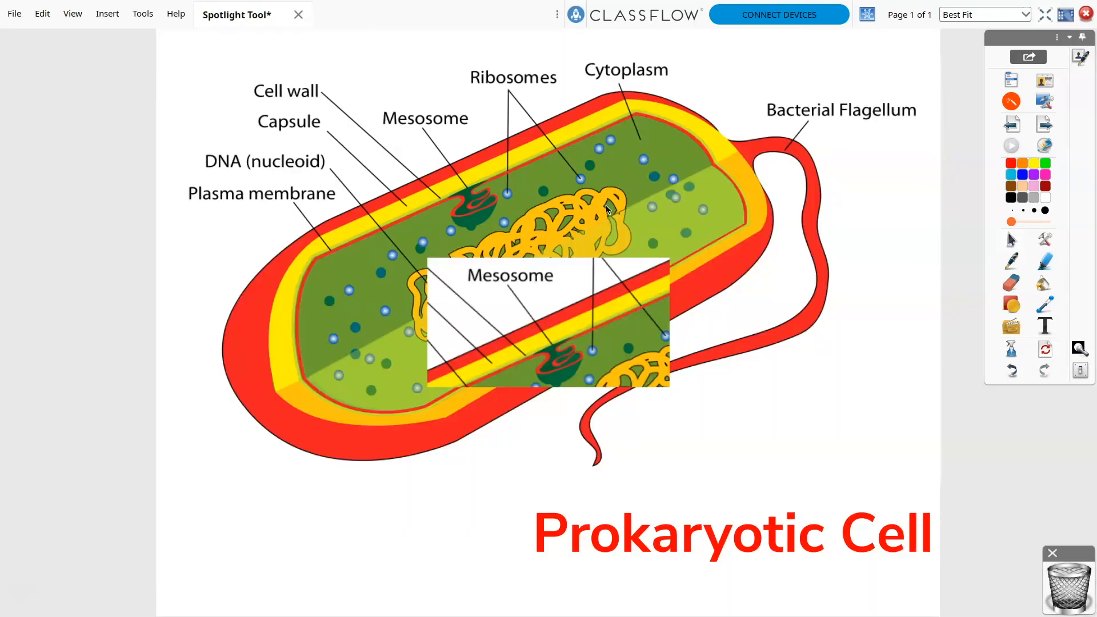
{"action": "left_click_drag", "start_coordinate": [548, 322], "coordinate": [790, 392]}
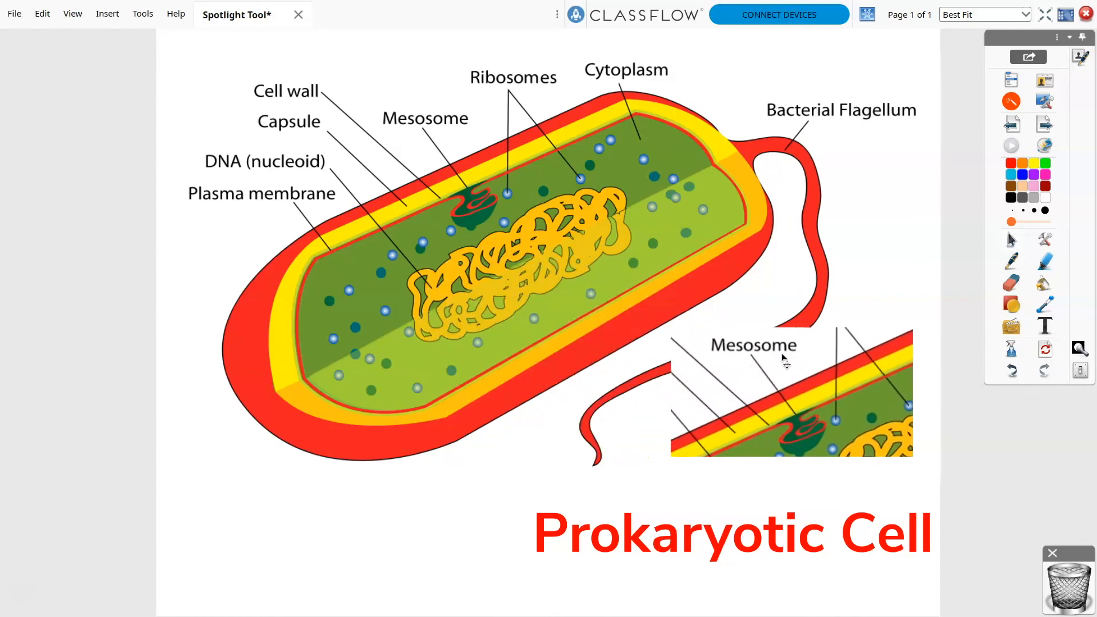